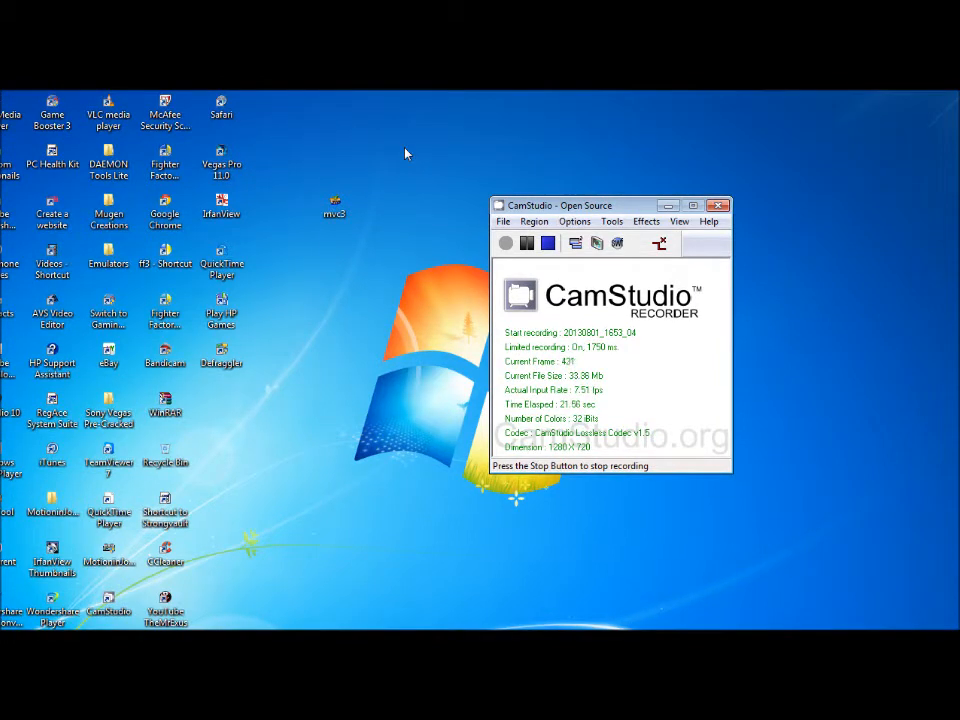
Hide the CamStudio recorder window so the WarZone folder shows in Explorer
{"action": "left_click", "coordinate": [334, 206]}
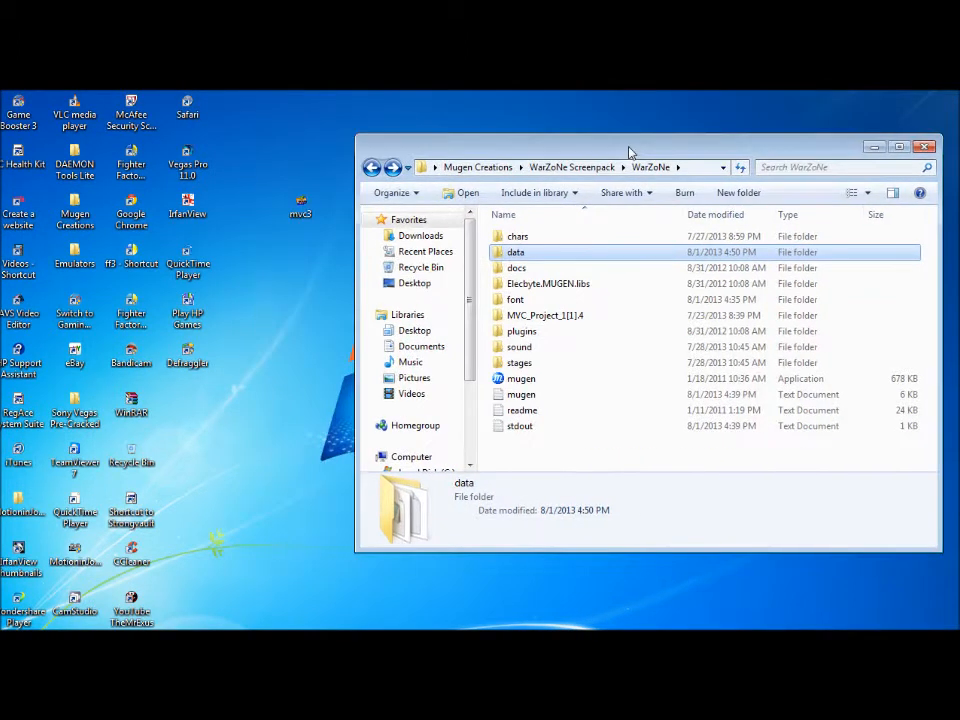
Open the mvc3.zip archive from the desktop with IZArc via its context menu
{"action": "left_click", "coordinate": [300, 206]}
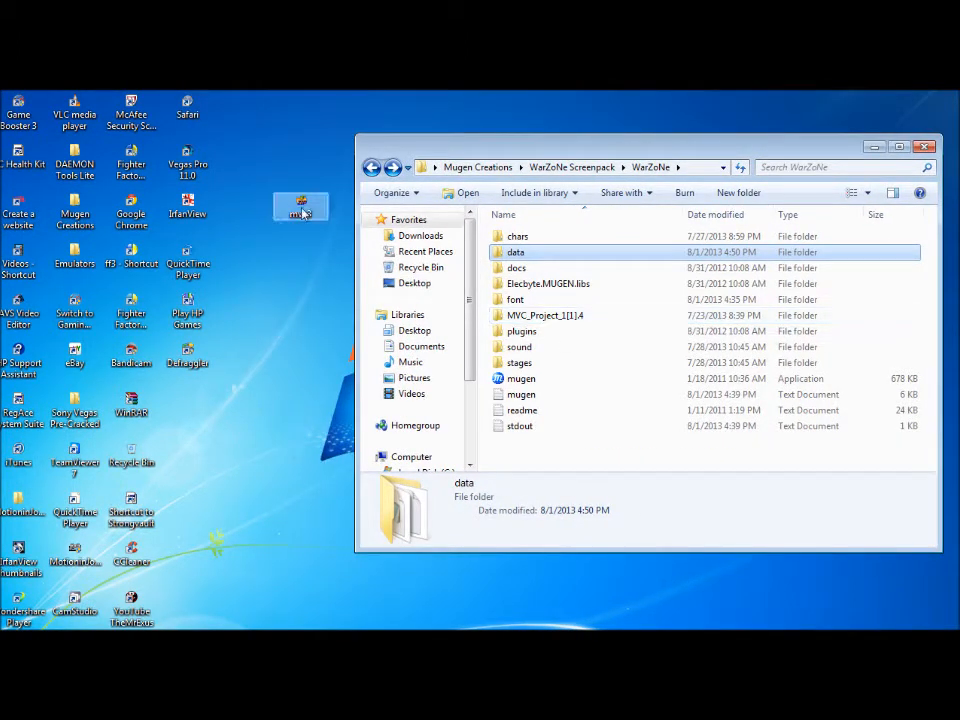
{"action": "right_click", "coordinate": [300, 204]}
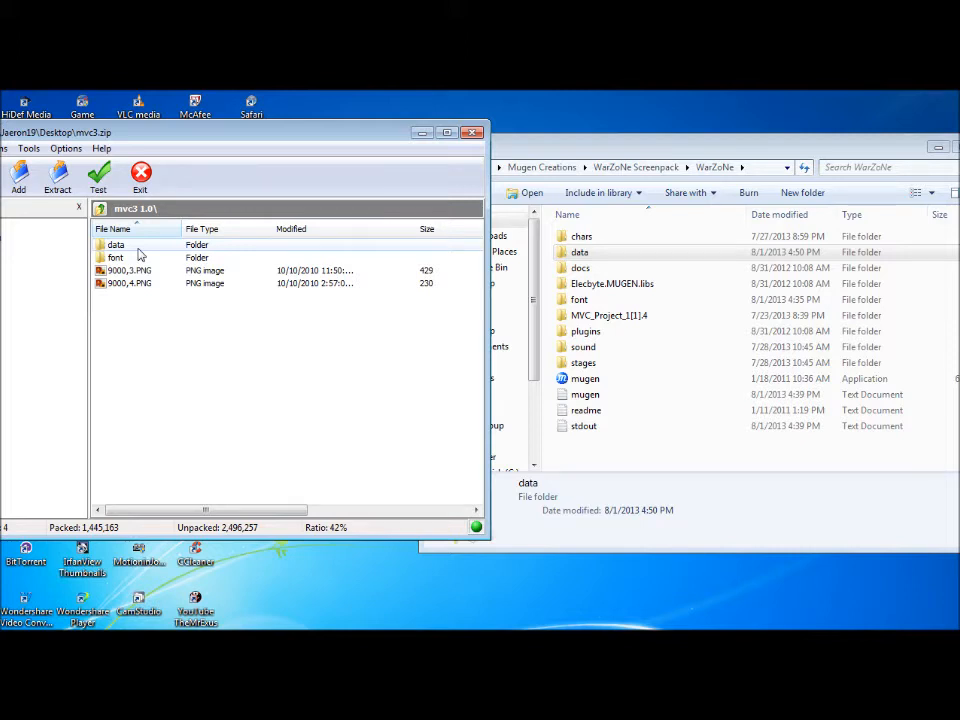
Enter the archive's data folder listing fight.def, fight.sff and fight.snd
{"action": "double_click", "coordinate": [116, 244]}
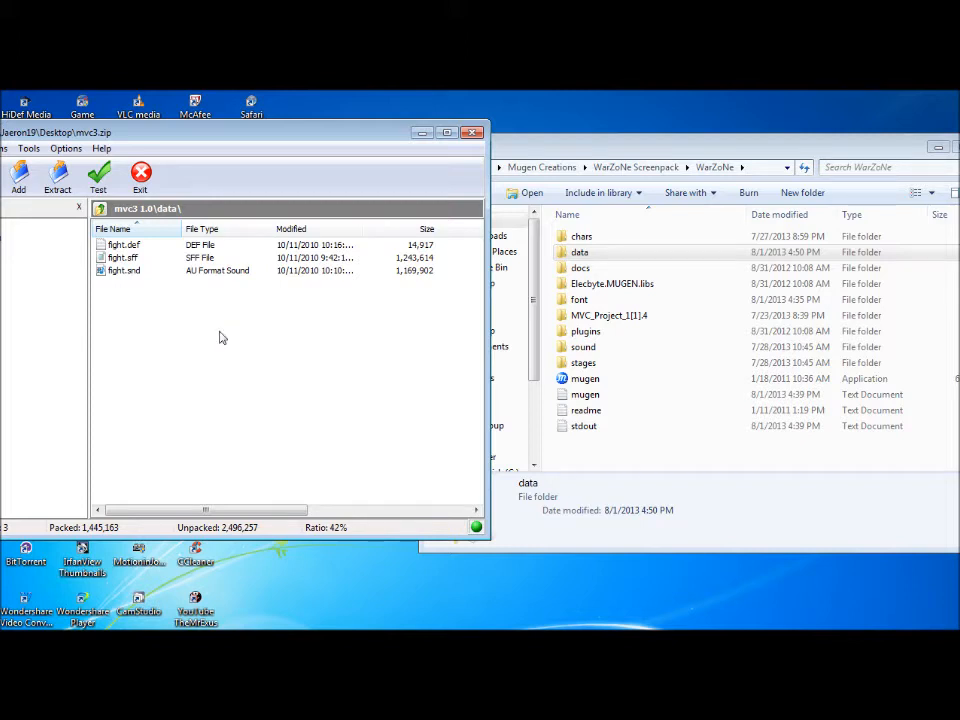
{"action": "mouse_move", "coordinate": [212, 320]}
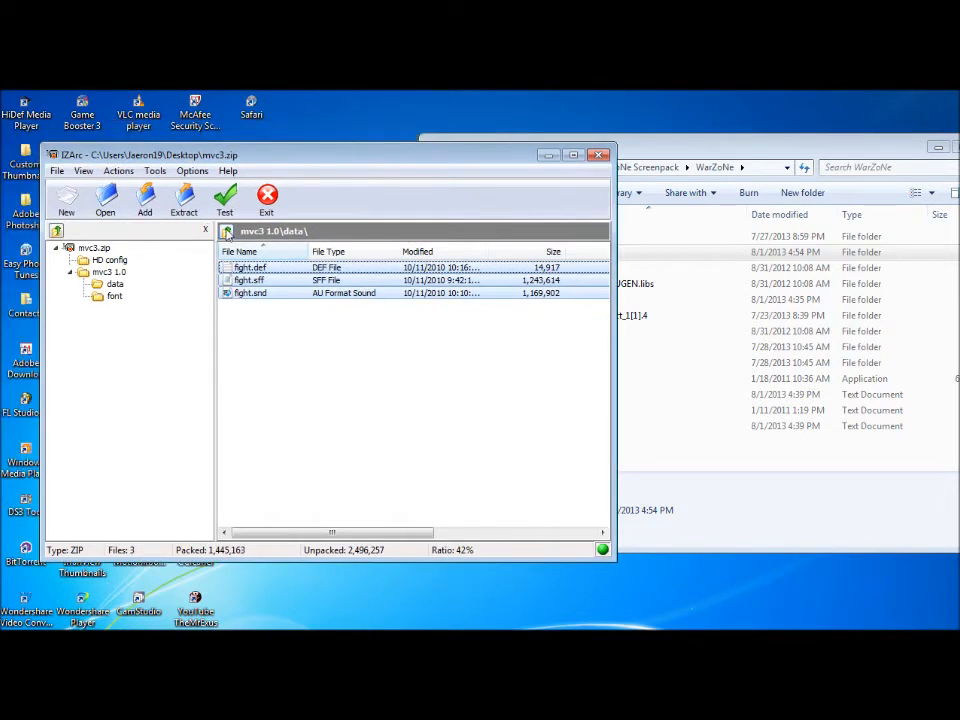
Show the archive's font folder listing the mvc .fnt files
{"action": "left_click", "coordinate": [112, 296]}
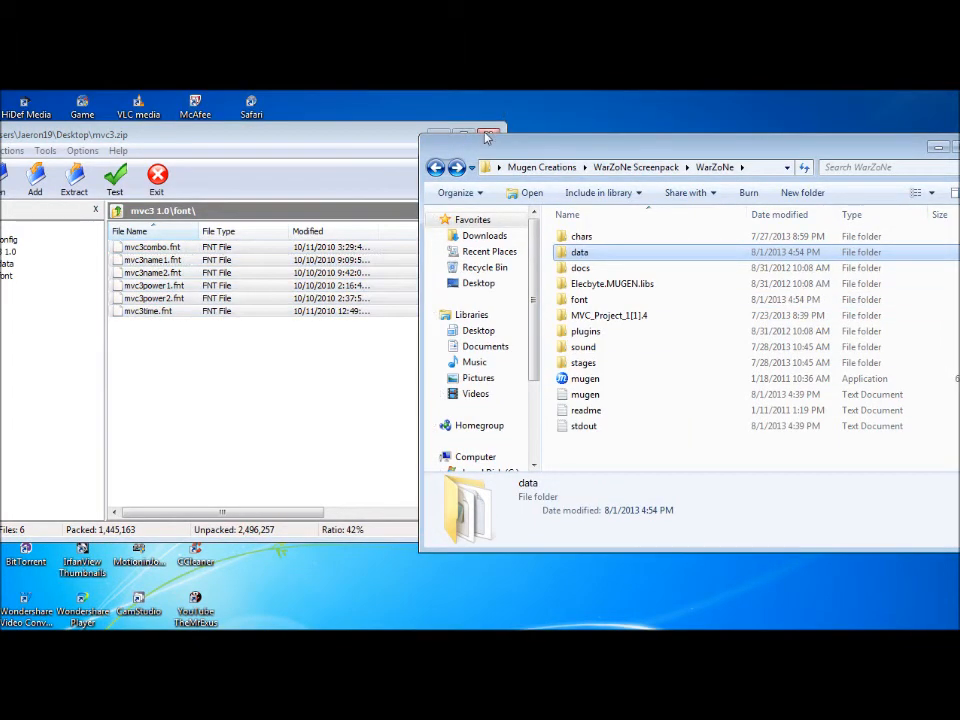
{"action": "left_click", "coordinate": [486, 136]}
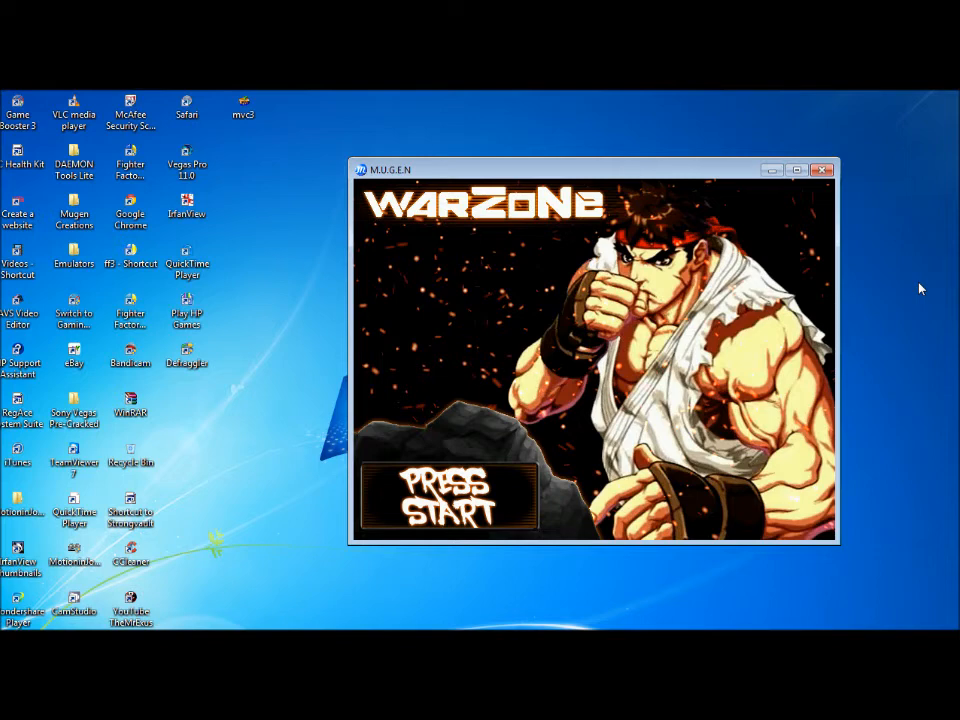
{"action": "mouse_move", "coordinate": [676, 216]}
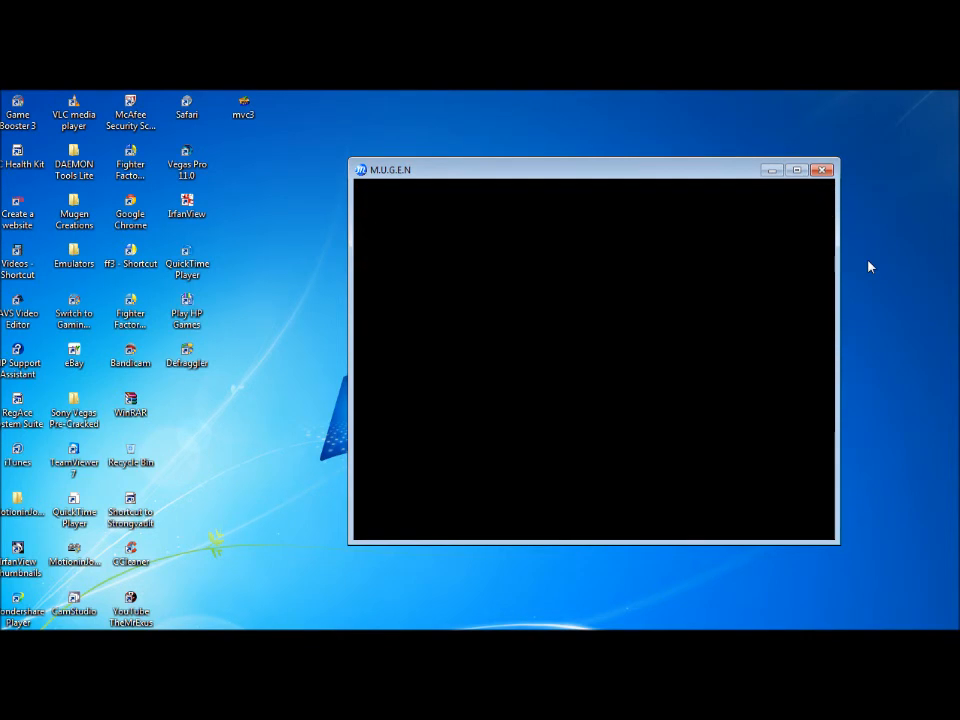
{"action": "mouse_move", "coordinate": [740, 280]}
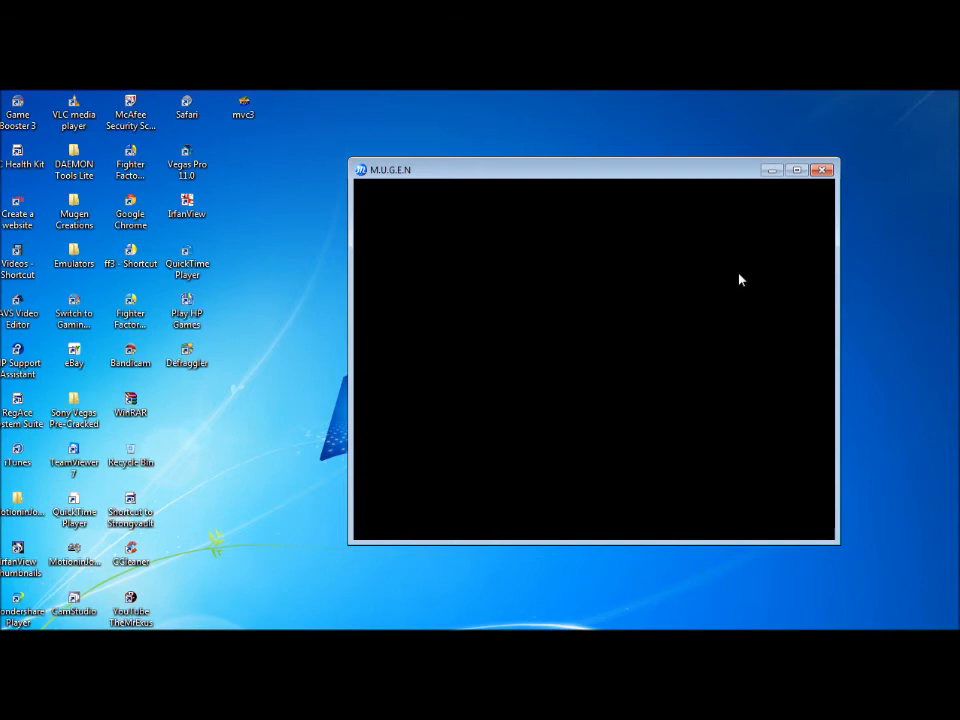
{"action": "mouse_move", "coordinate": [664, 292]}
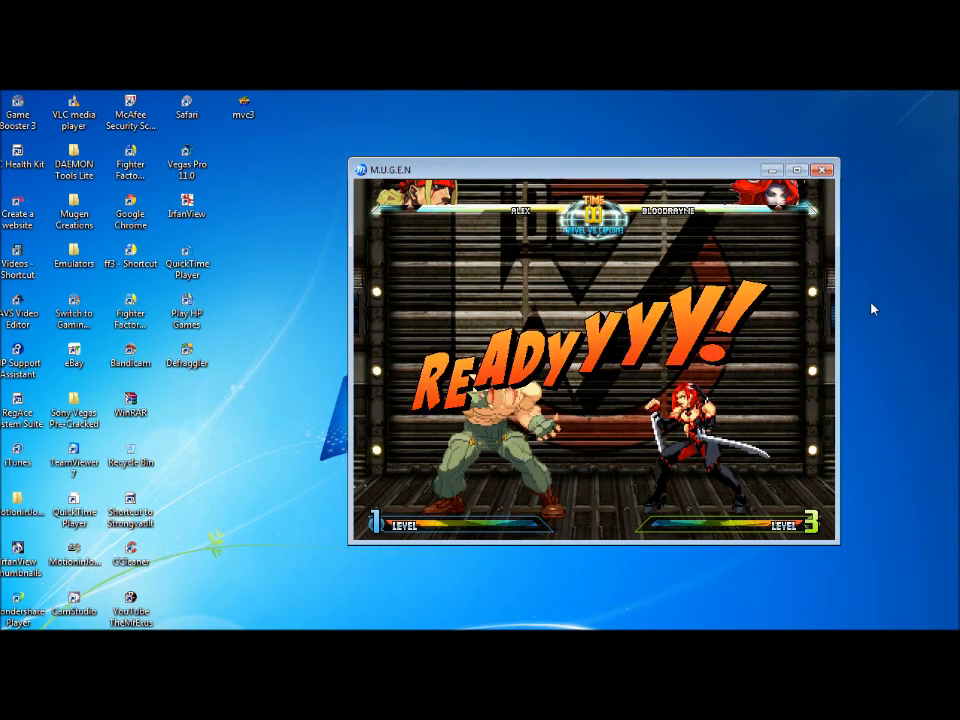
{"action": "mouse_move", "coordinate": [878, 254]}
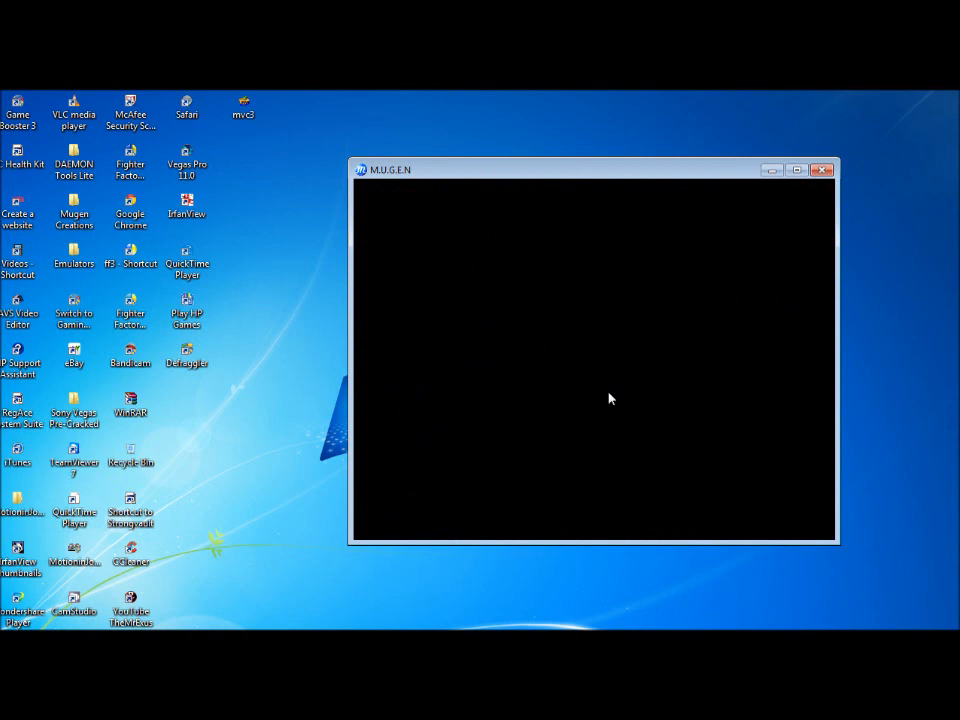
Quit MUGEN after the match shows the new MvC3 life bars
{"action": "left_click", "coordinate": [822, 168]}
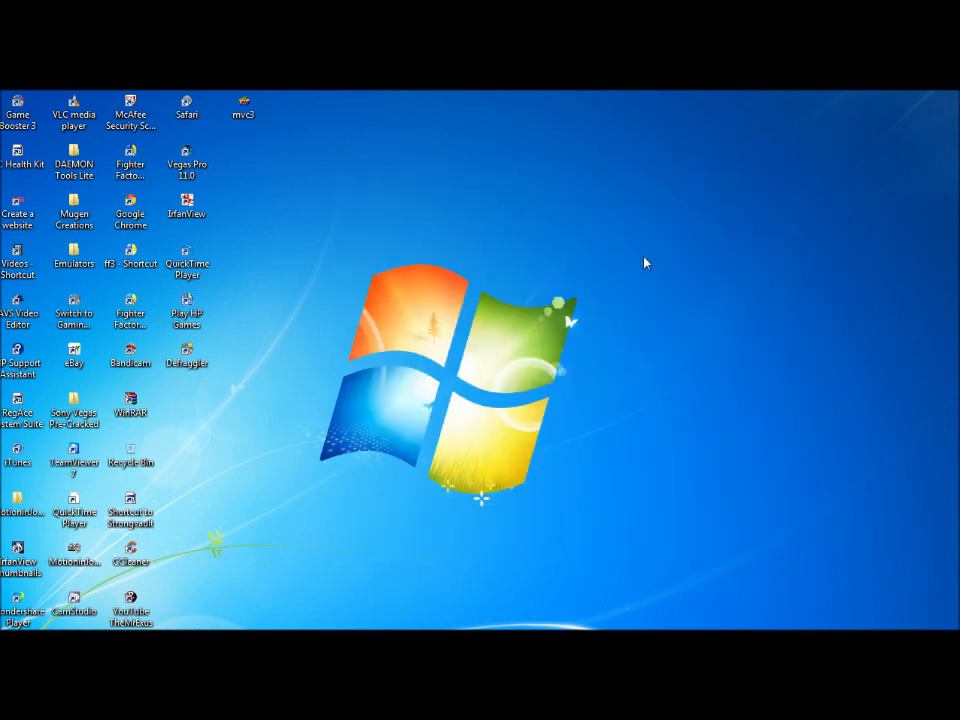